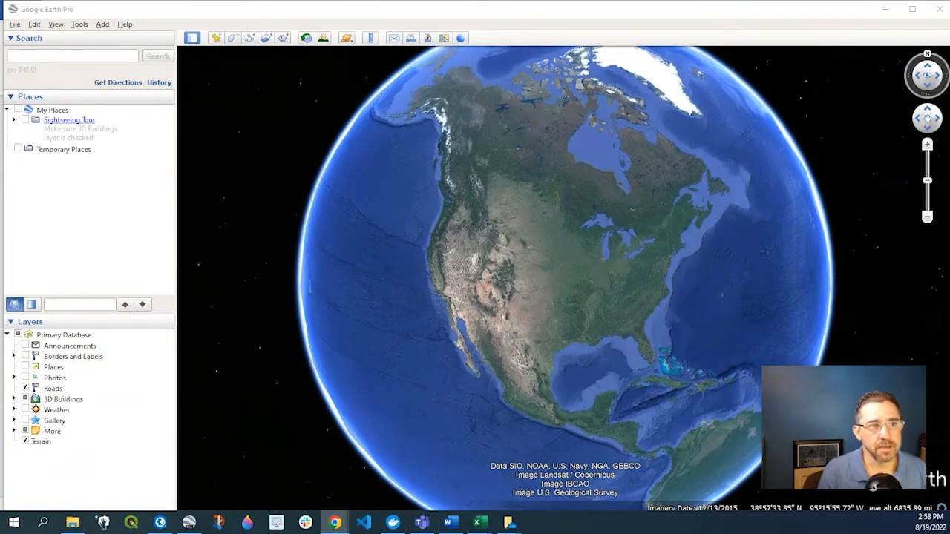
Start File > Open filtered to ESRI Shape (*.shp) and select SampleData.shp in the tutorial folder.
left_click(14, 24)
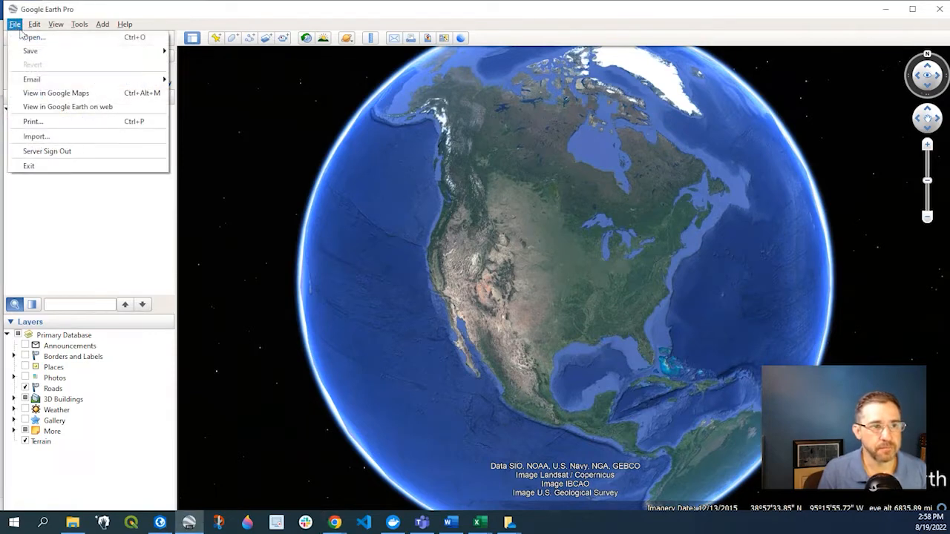
left_click(33, 37)
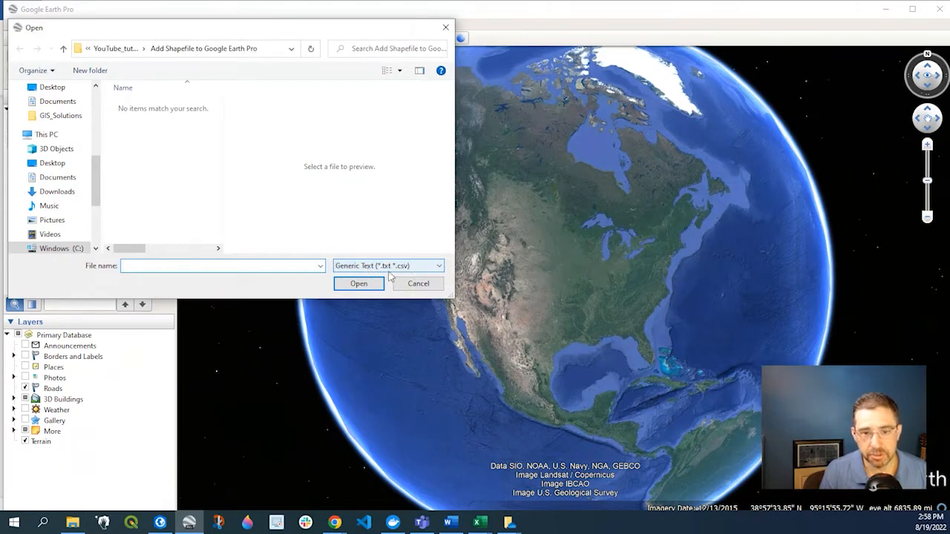
mouse_move(415, 274)
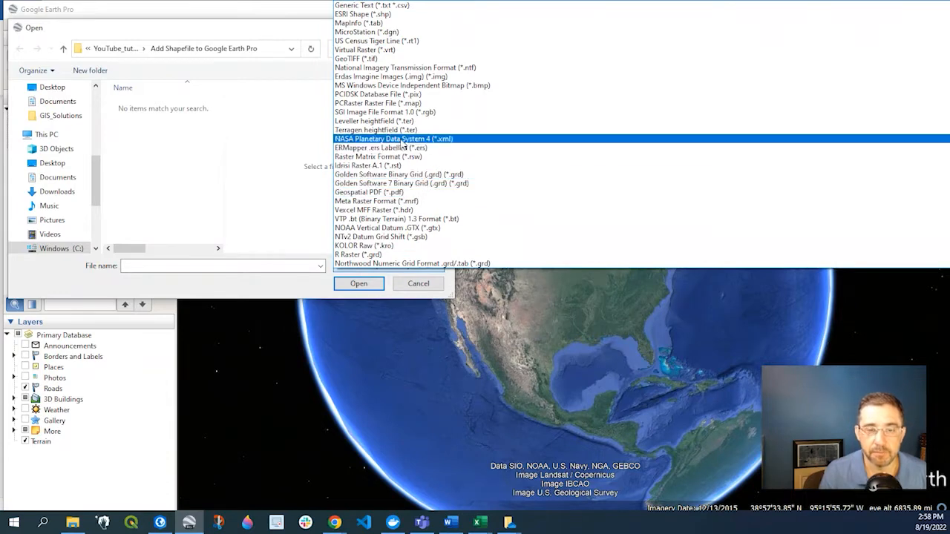
left_click(371, 6)
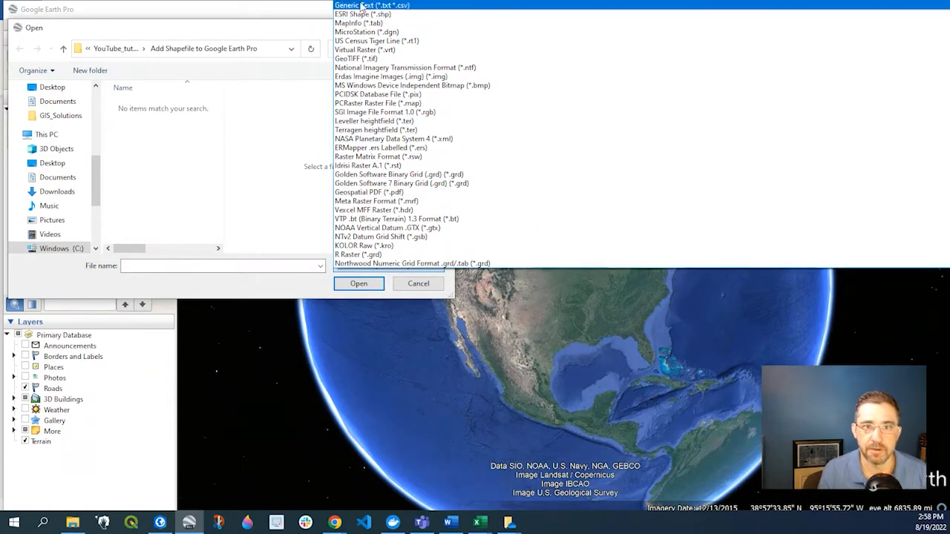
left_click(363, 14)
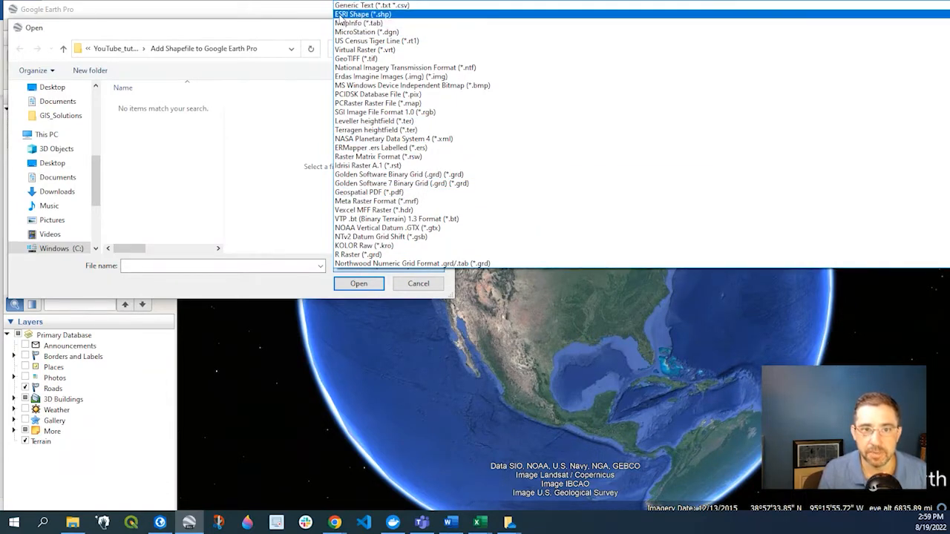
left_click(362, 13)
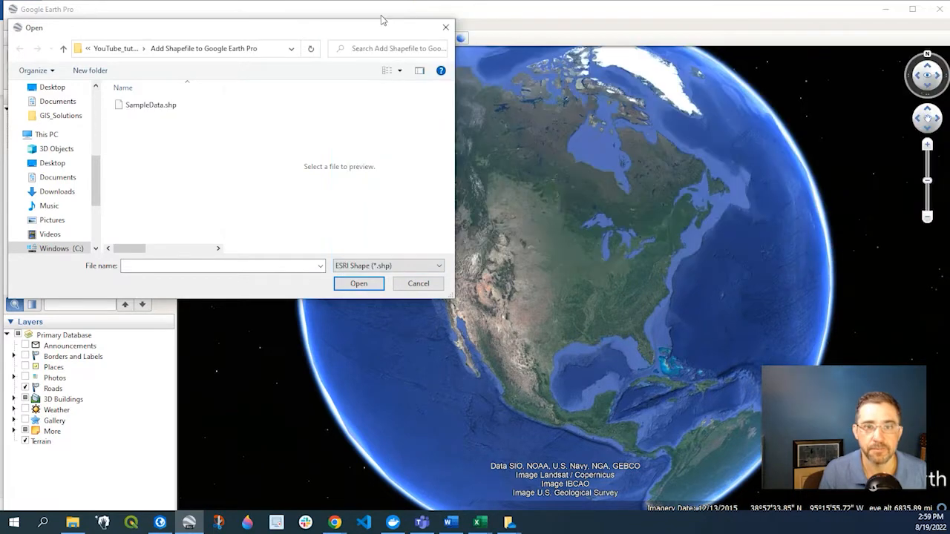
left_click(151, 104)
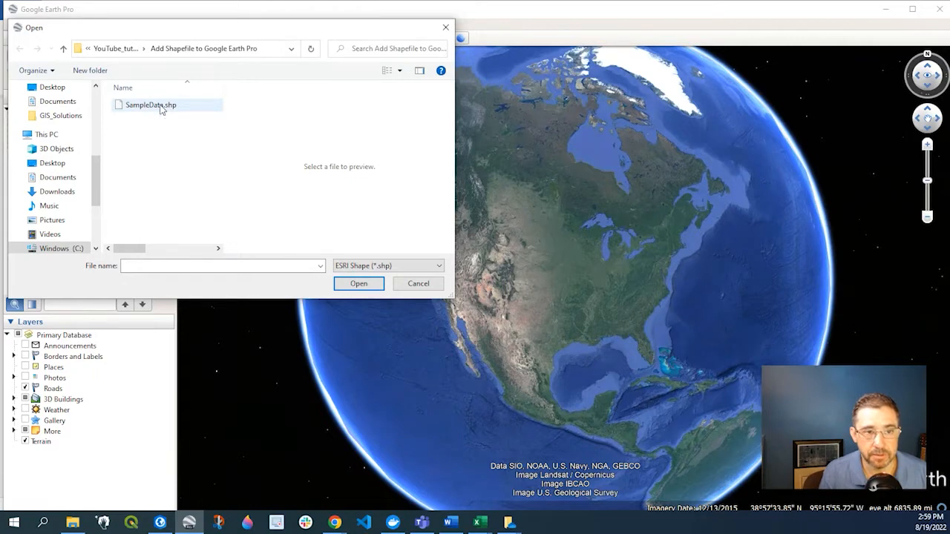
Load SampleData.shp with the style template prompt answered and tick its layer under Temporary Places.
left_click(359, 283)
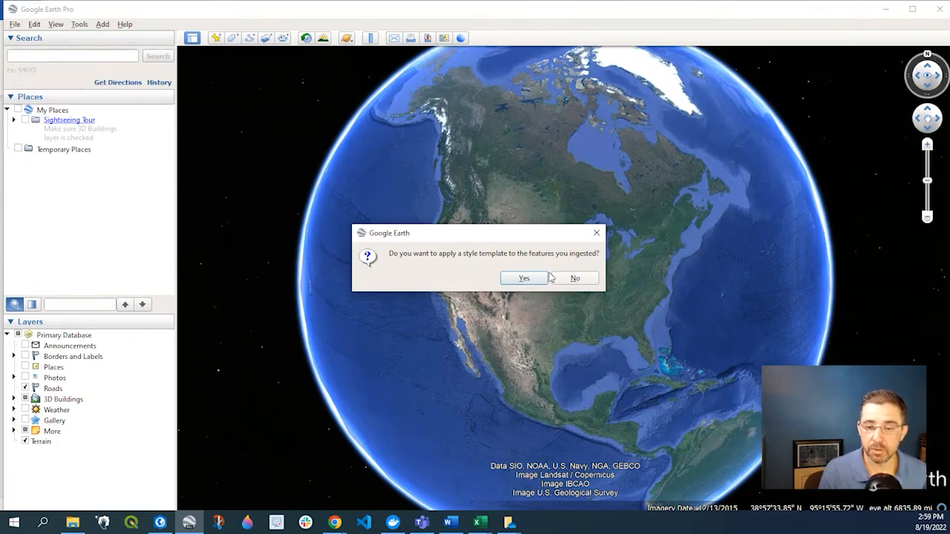
left_click(575, 277)
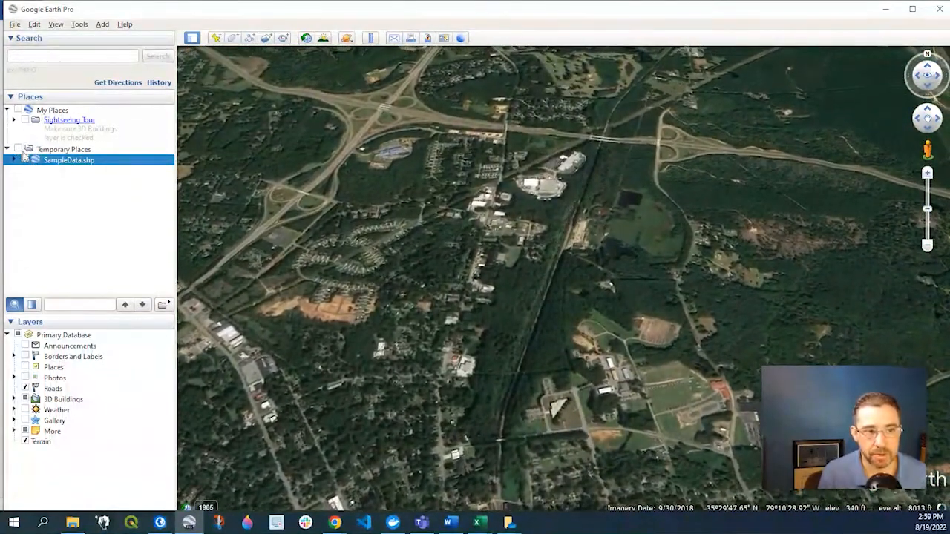
left_click(17, 149)
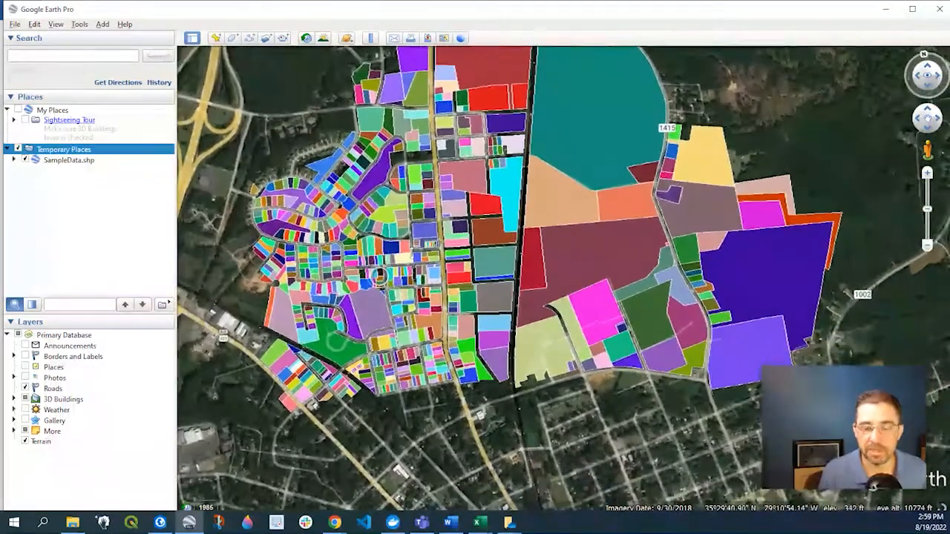
scroll("down", 3)
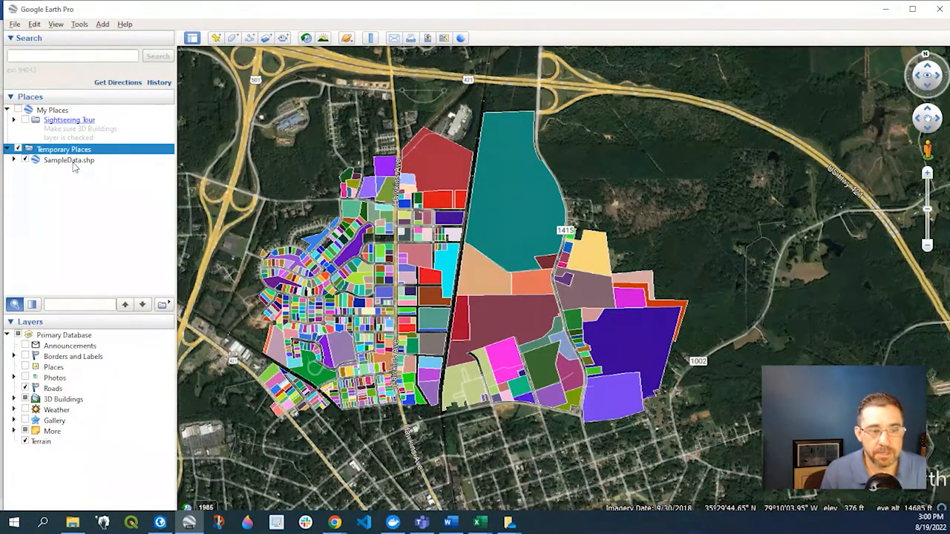
In SampleData.shp Properties, Style, Color, uncheck Random so parcels render plain white.
right_click(69, 160)
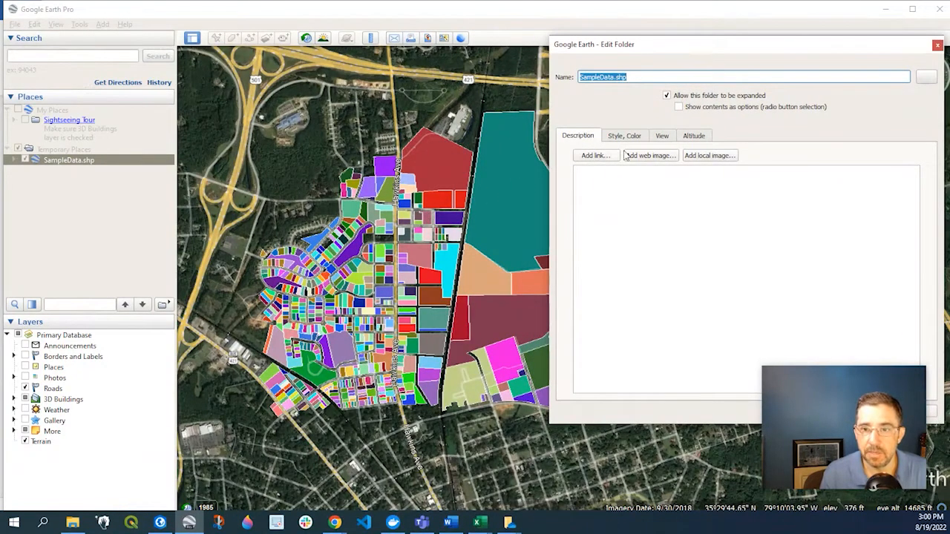
mouse_move(623, 139)
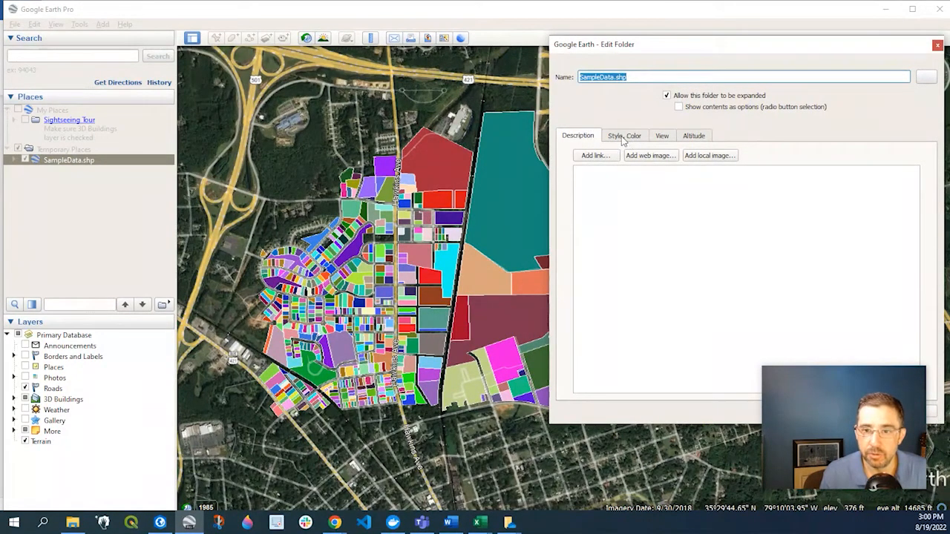
left_click(624, 135)
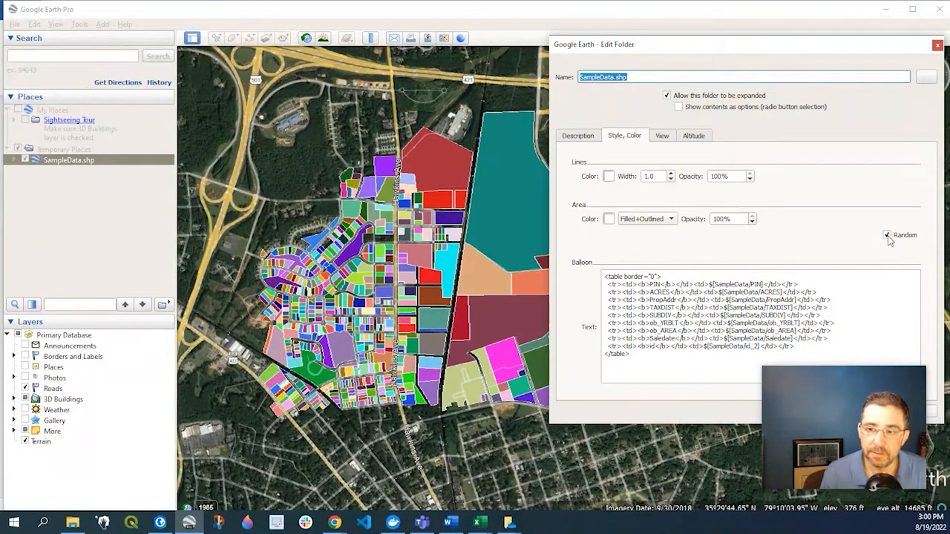
left_click(887, 235)
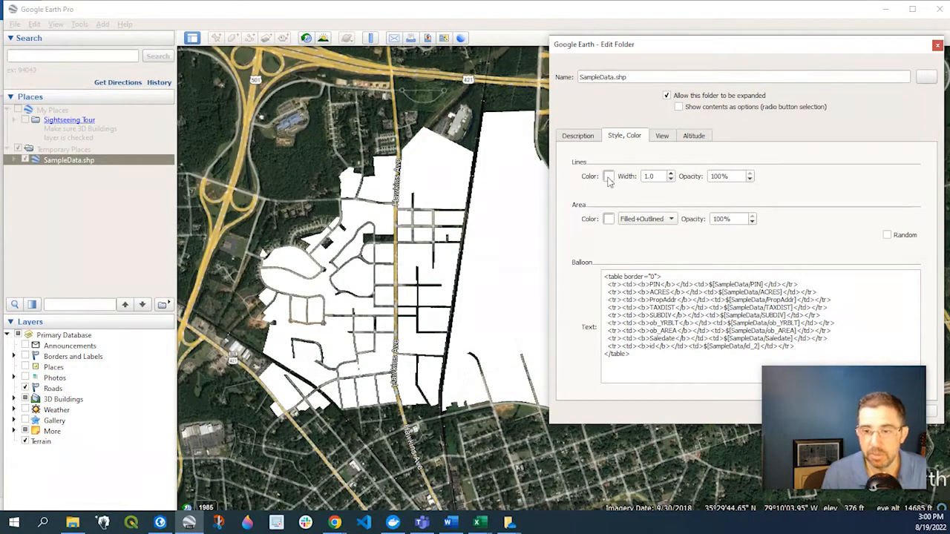
Try the area styles Filled and Outlined, settling on Filled + Outlined for the parcels.
left_click(609, 176)
type("75")
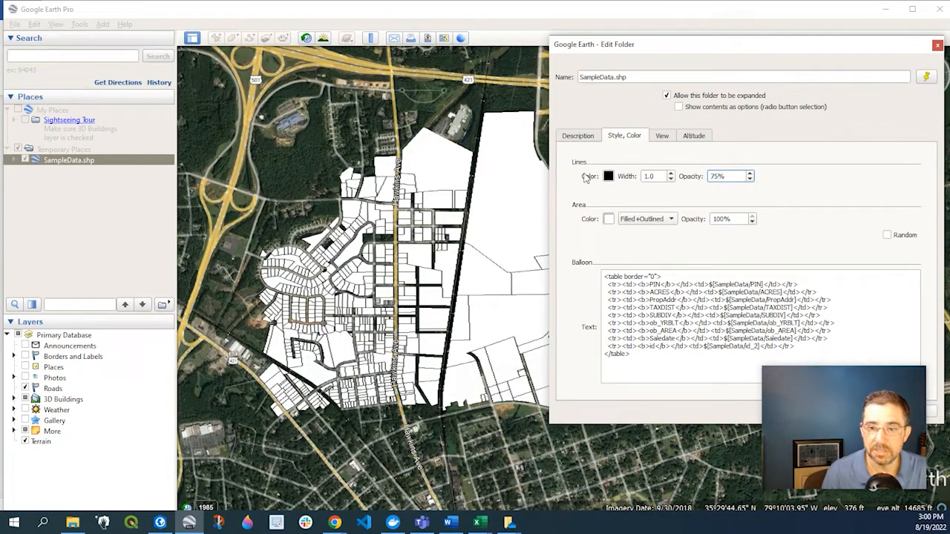
mouse_move(609, 223)
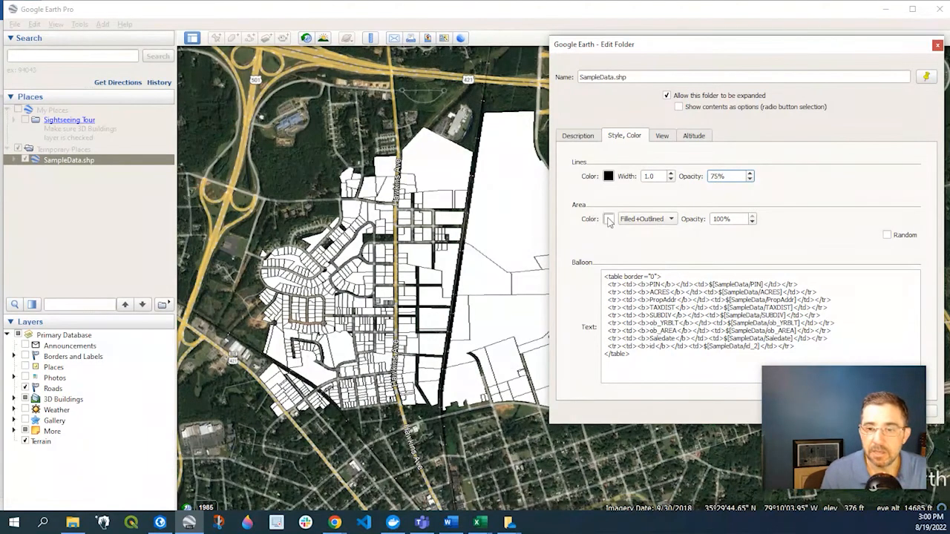
left_click(671, 218)
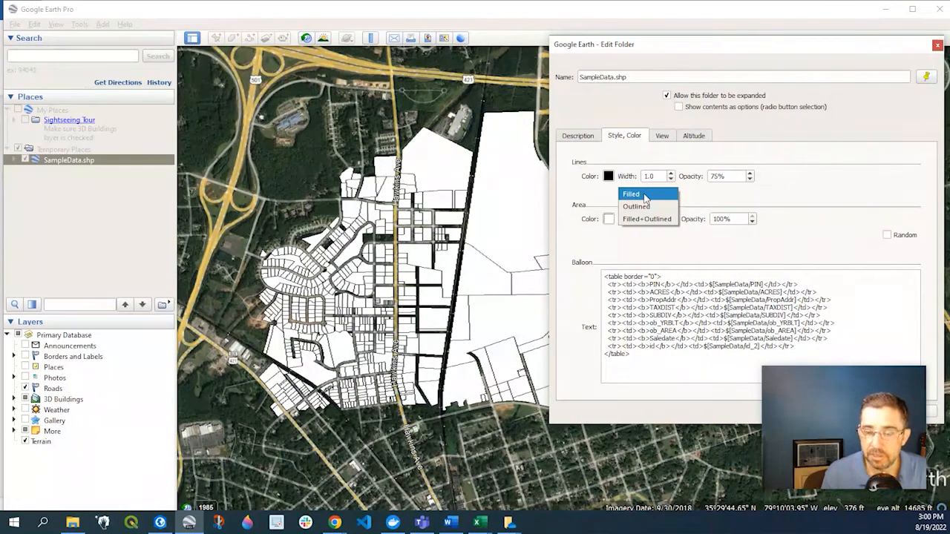
left_click(630, 193)
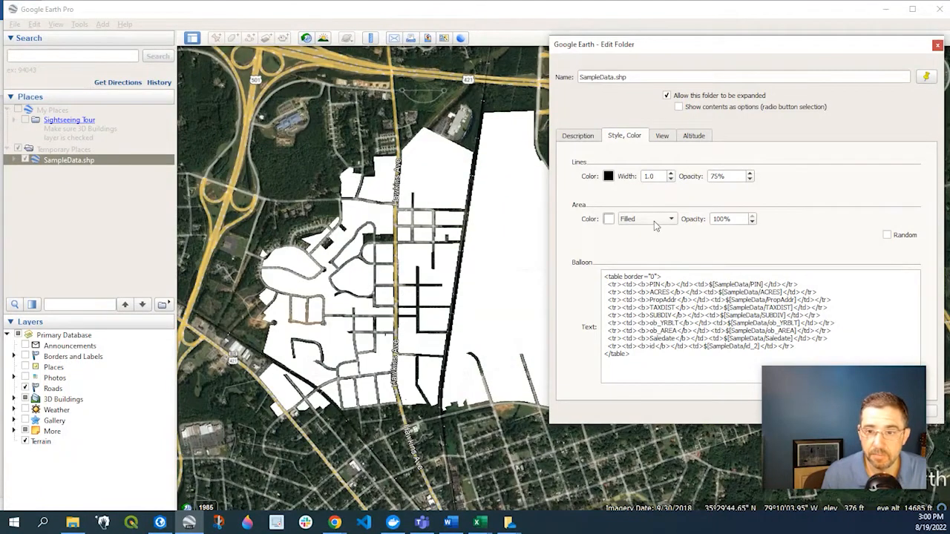
left_click(669, 219)
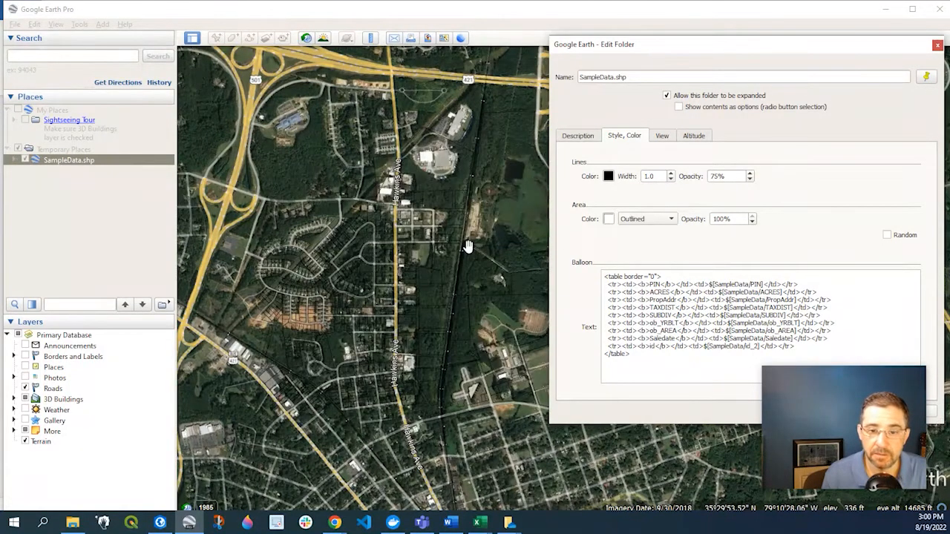
left_click(609, 175)
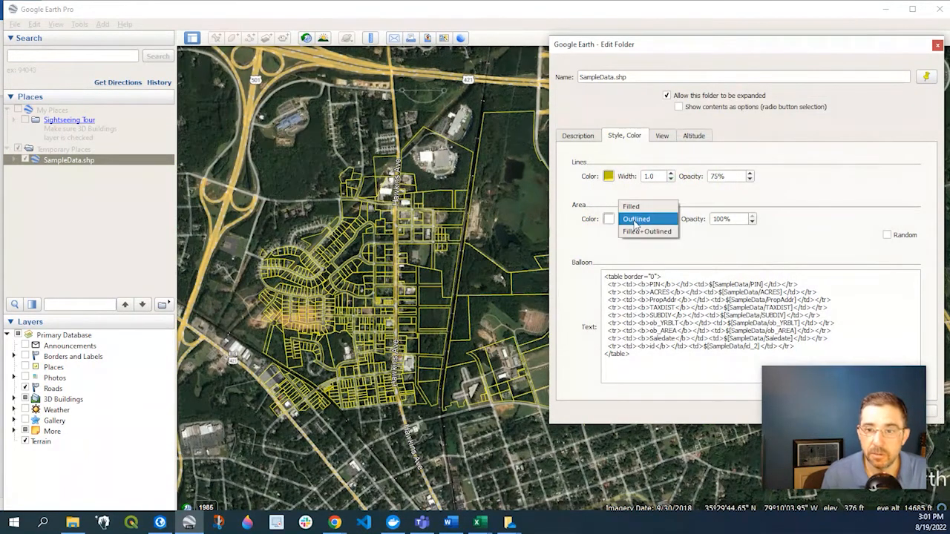
left_click(647, 232)
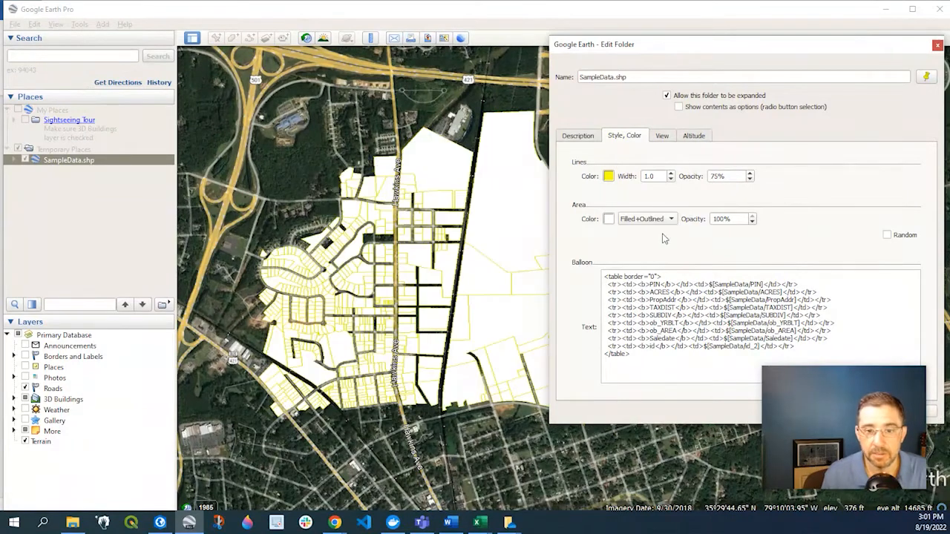
Set the parcel boundary lines to black, then bring up the area fill colour chooser.
left_click(609, 175)
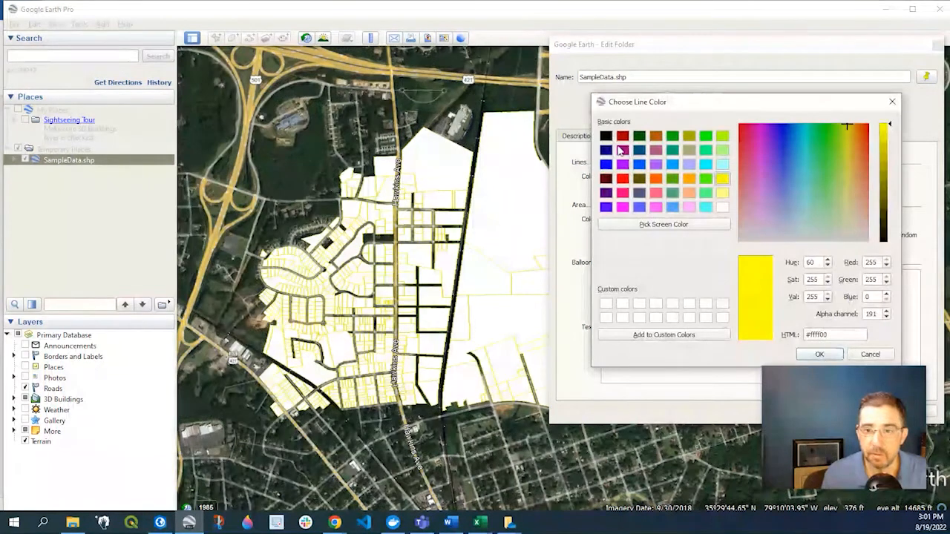
left_click(819, 353)
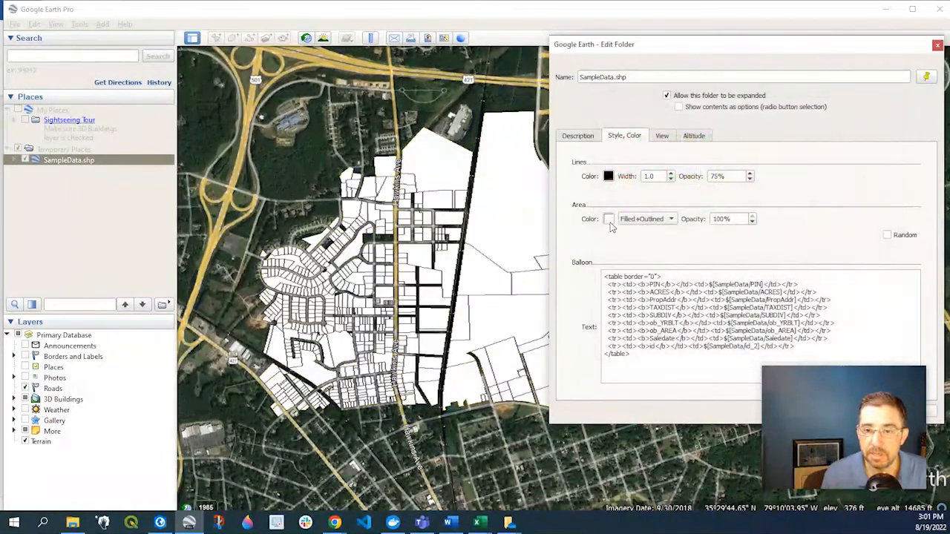
left_click(608, 218)
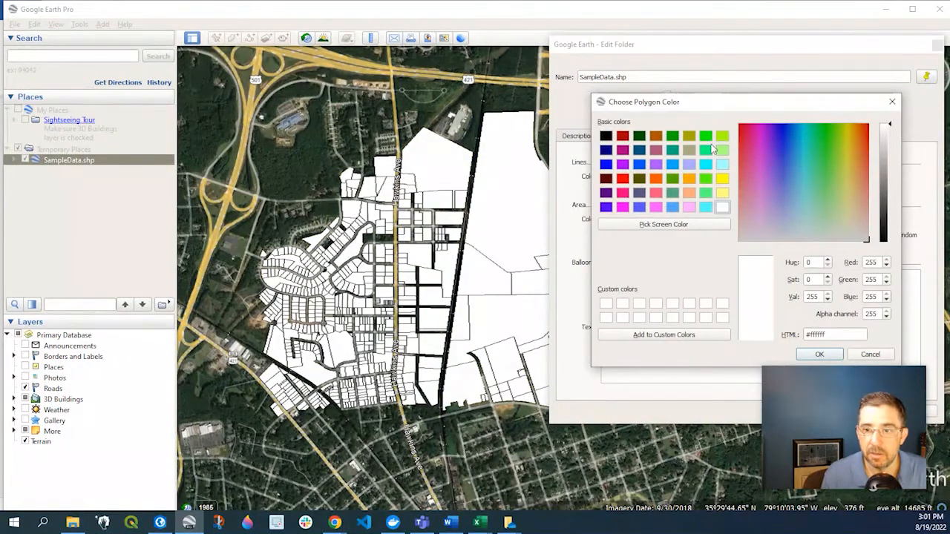
Pick green as the semi-transparent fill colour for the parcels.
left_click(832, 183)
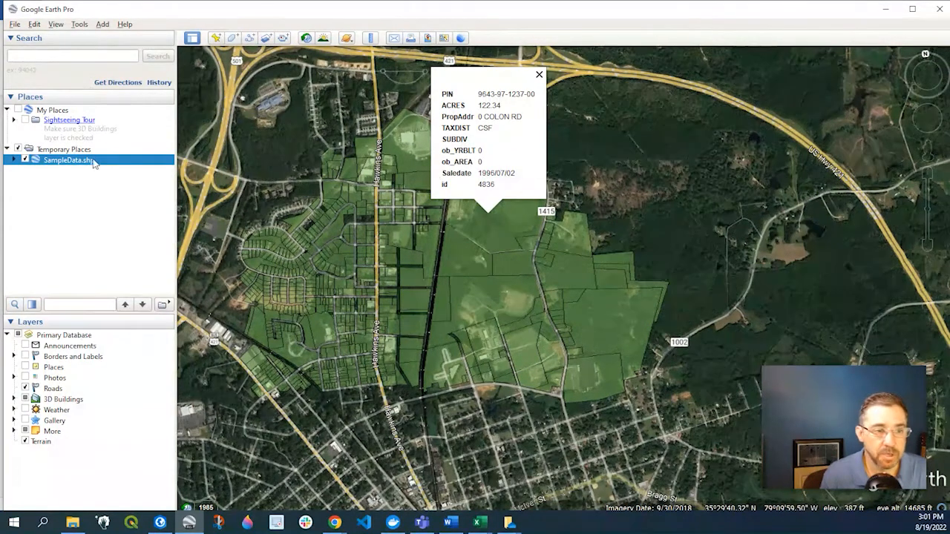
In SampleData.shp Properties, trim the info-balloon template rows and apply the green semi-transparent style with black outlines.
right_click(69, 161)
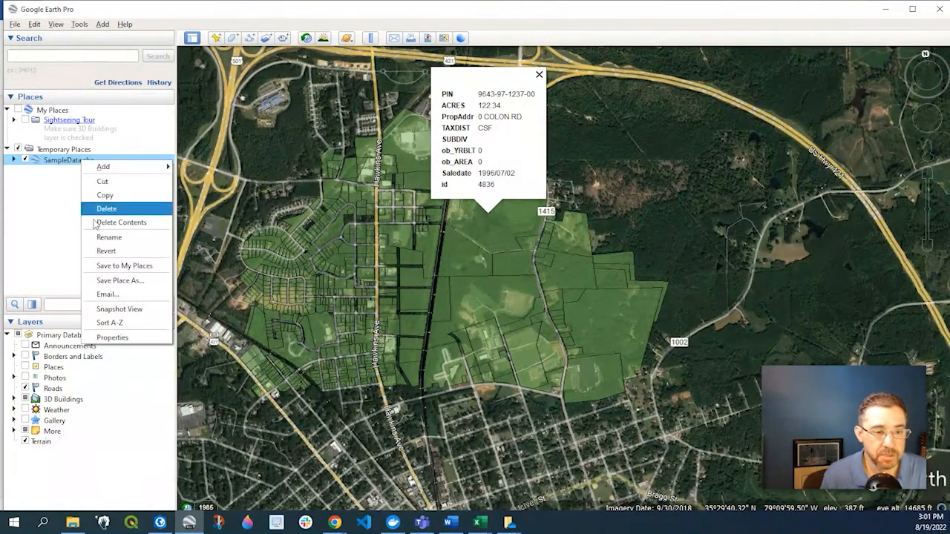
left_click(112, 337)
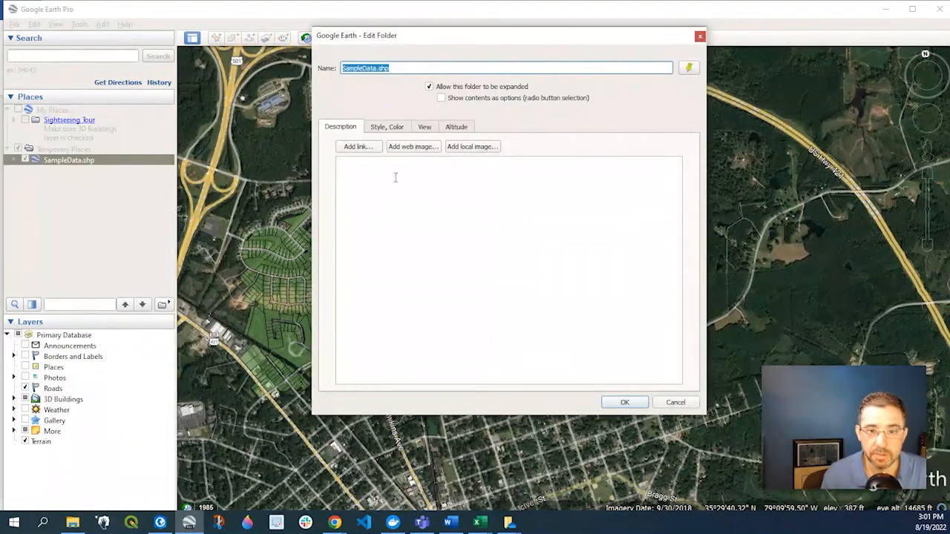
left_click(386, 126)
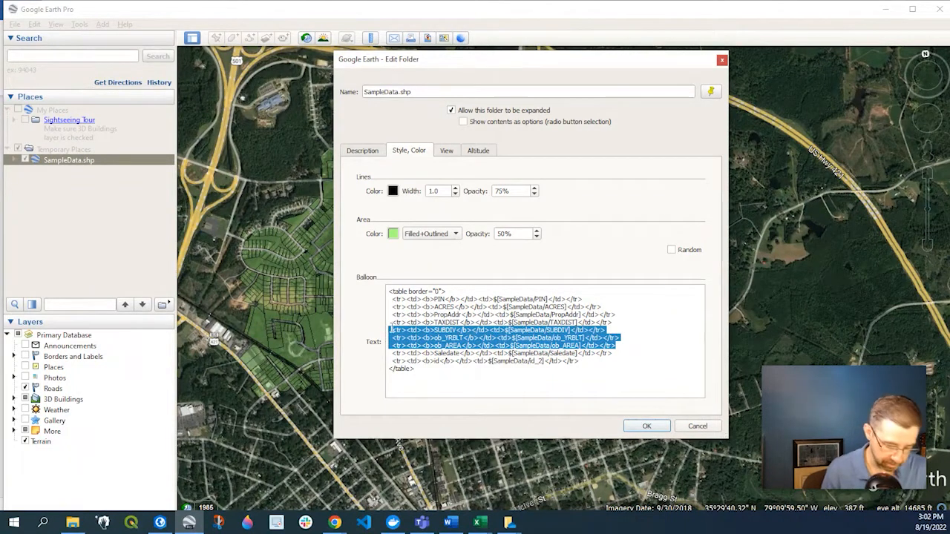
key("Delete")
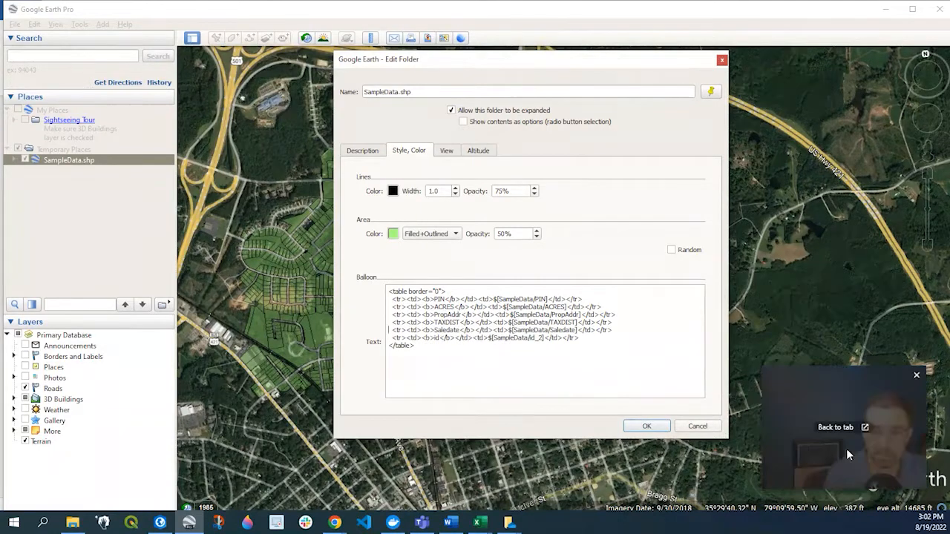
left_click(645, 426)
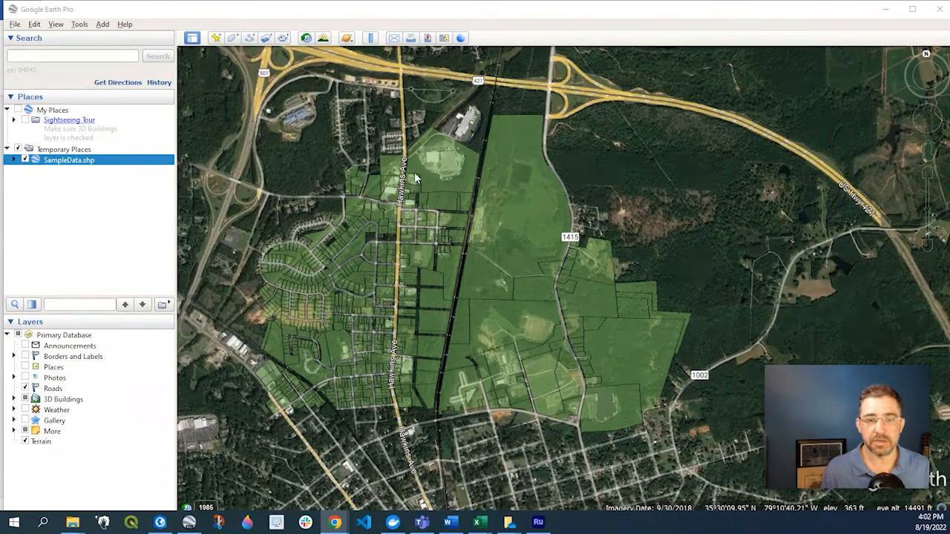
Delete the SampleData.shp layer from Temporary Places and confirm.
right_click(69, 161)
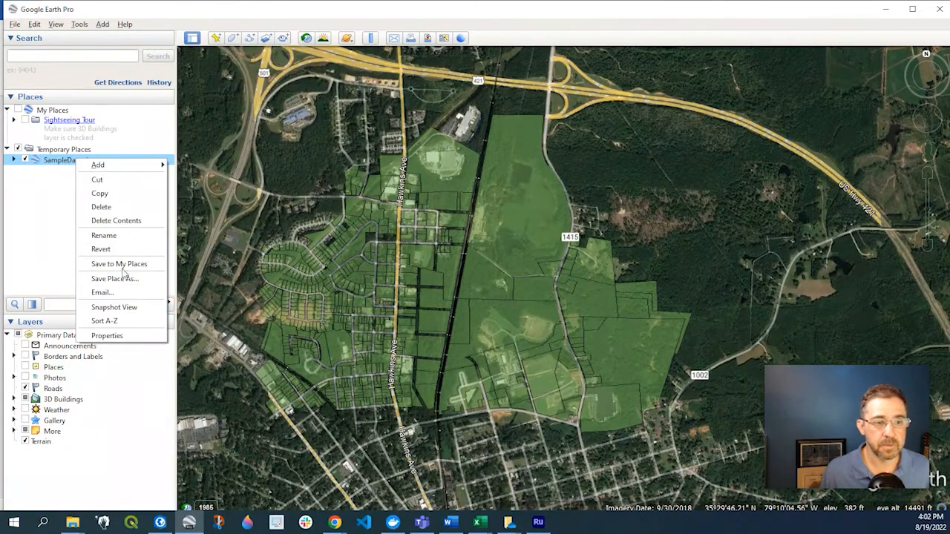
left_click(101, 207)
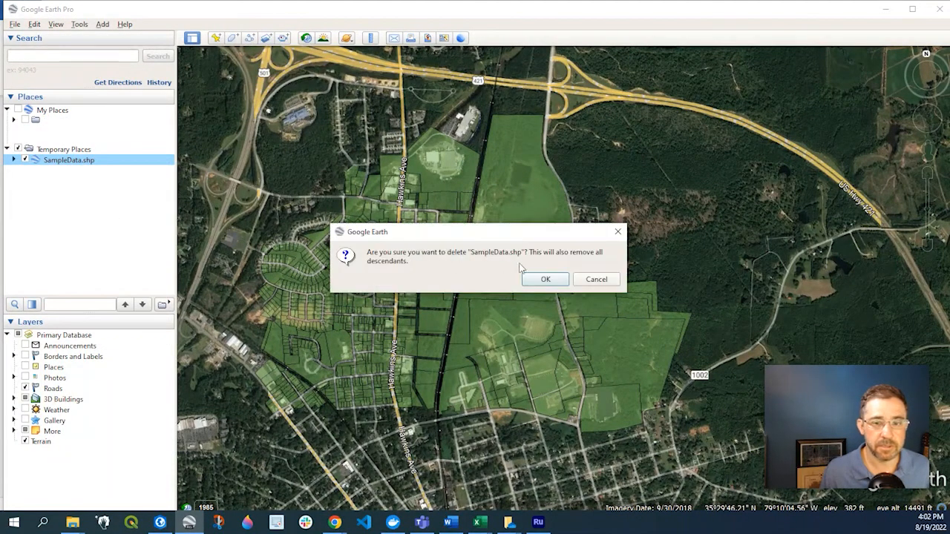
left_click(546, 279)
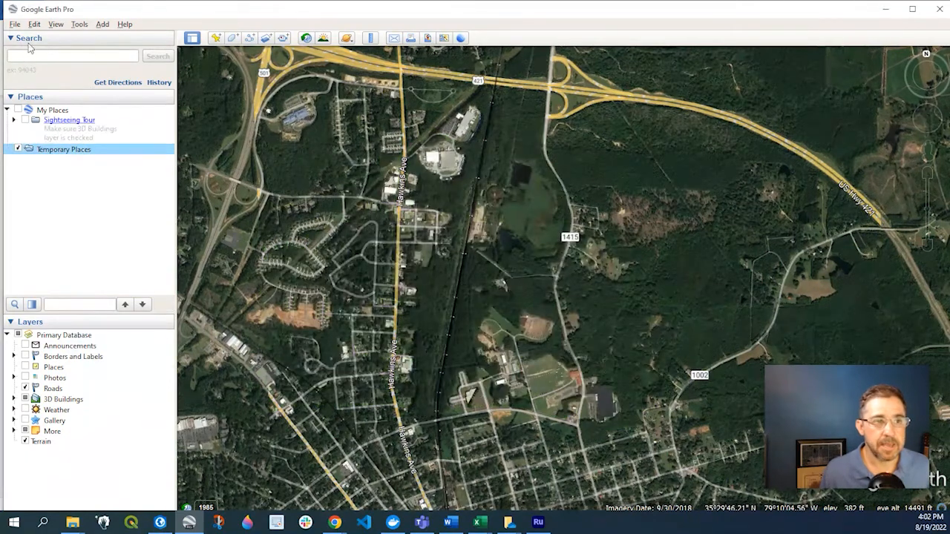
Re-import SampleData.shp via File > Import using existing template MyStyle_blue and show the blue parcels.
left_click(14, 24)
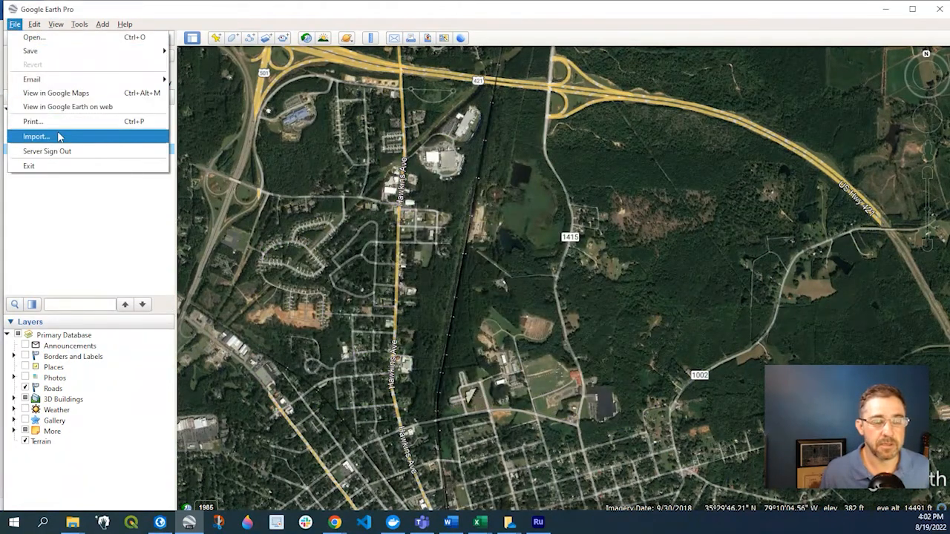
left_click(36, 137)
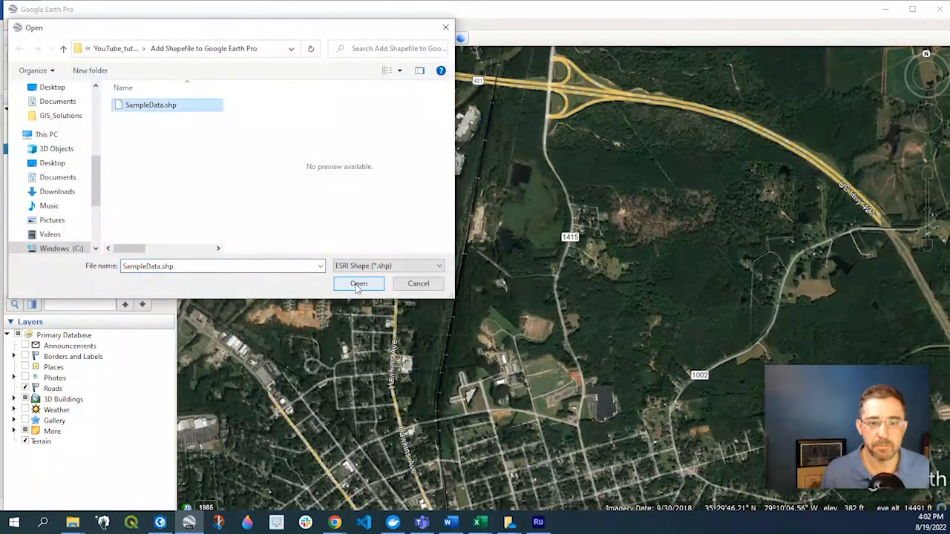
left_click(359, 284)
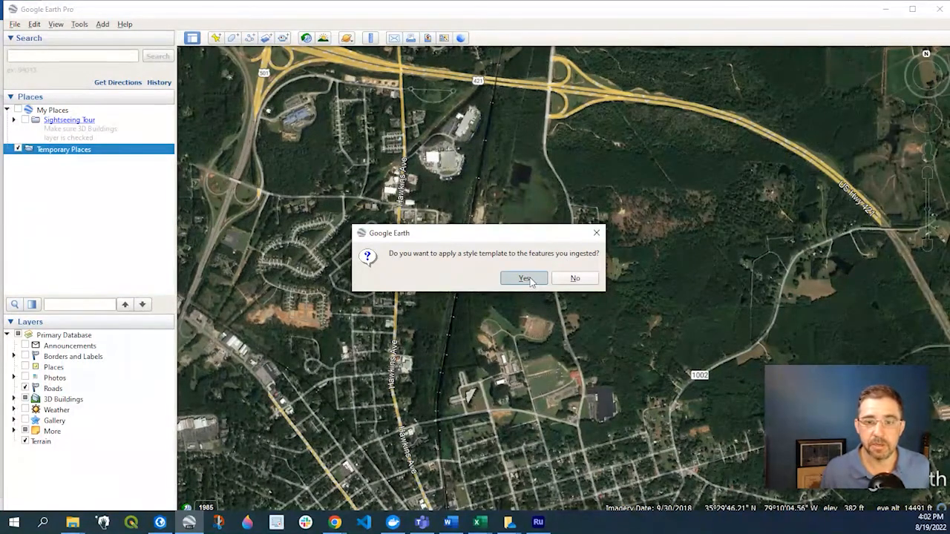
left_click(523, 277)
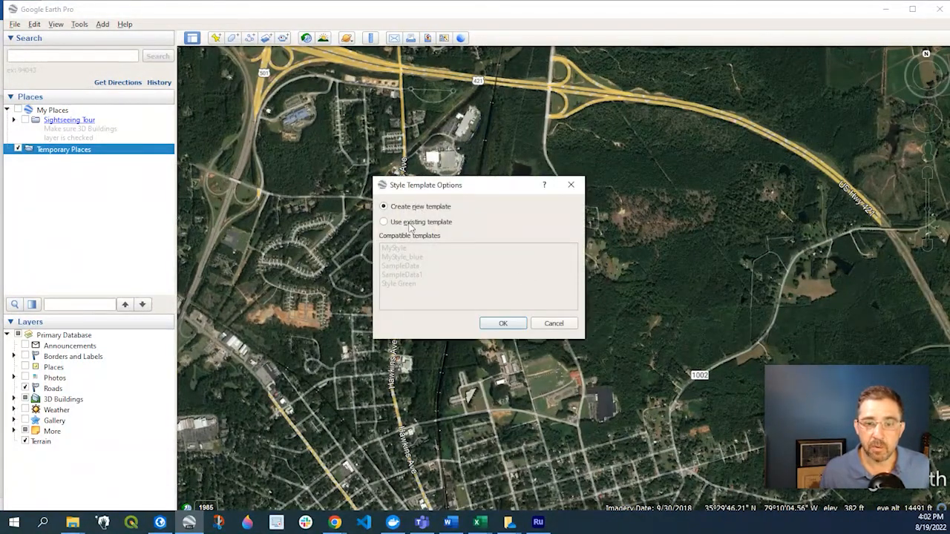
left_click(383, 223)
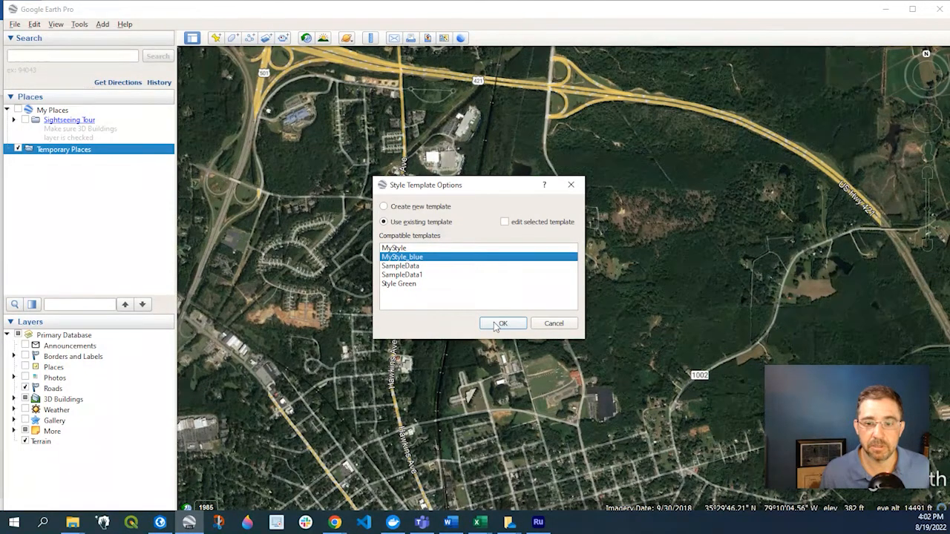
left_click(502, 323)
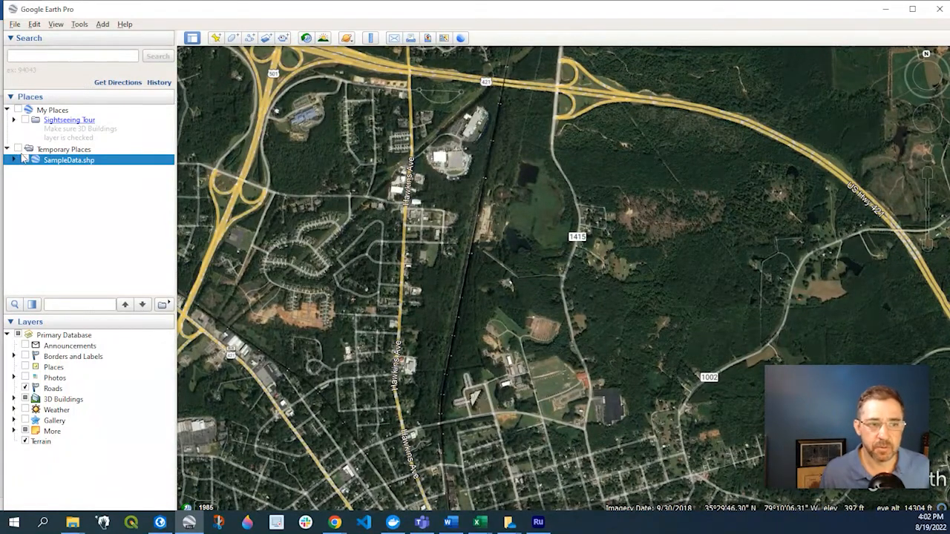
left_click(24, 160)
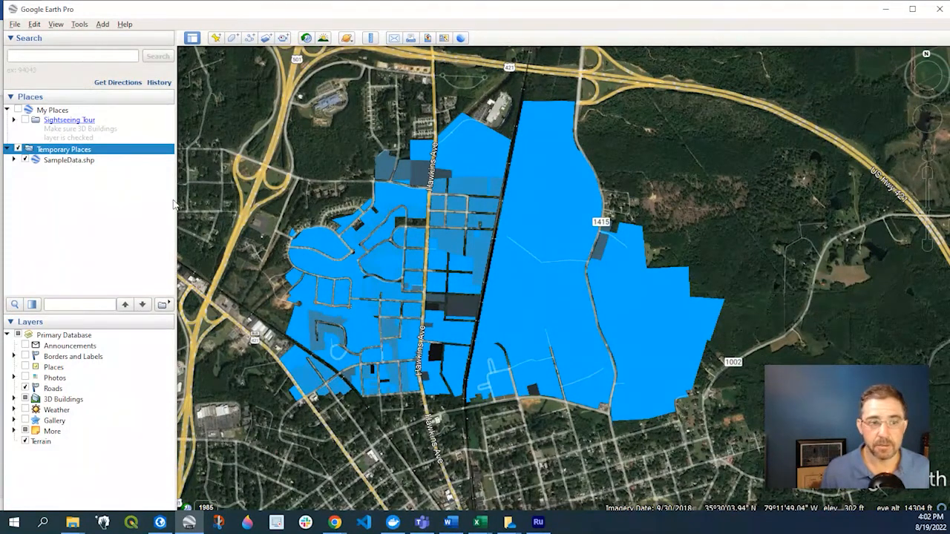
Apply Style Template using existing MyStyle_blue with edit selected template enabled.
left_click(34, 24)
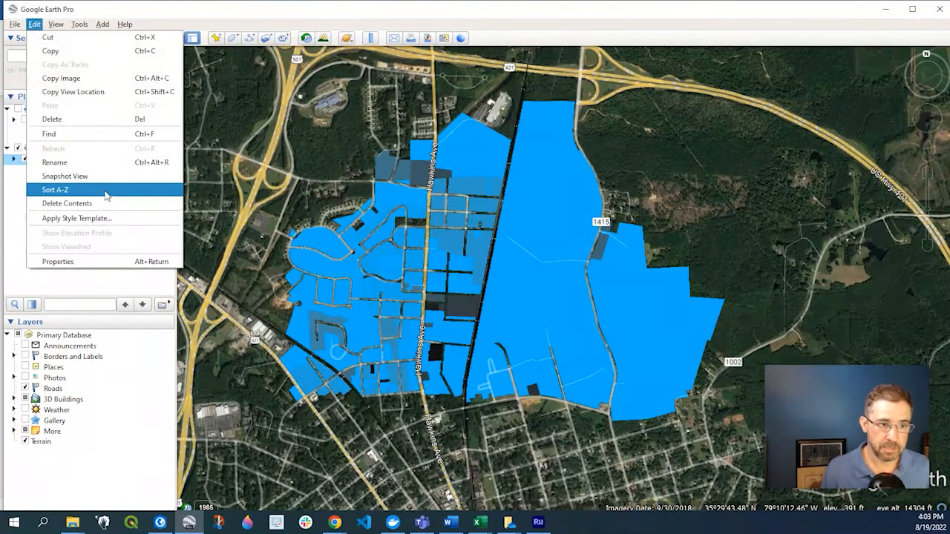
left_click(77, 217)
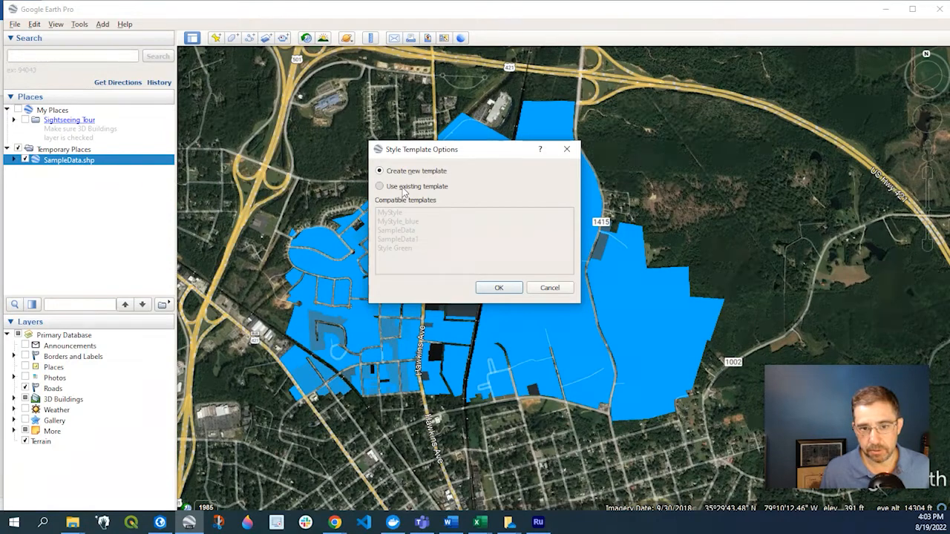
left_click(380, 187)
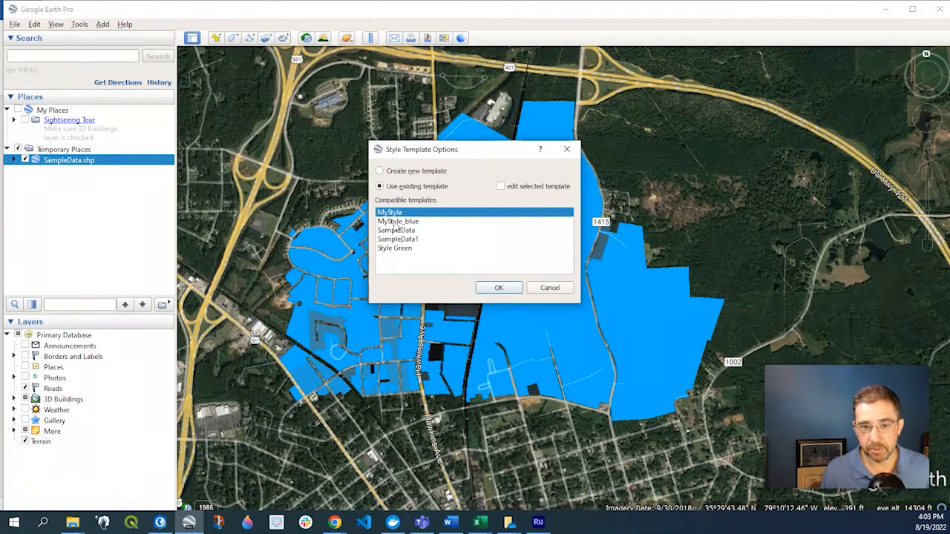
left_click(397, 221)
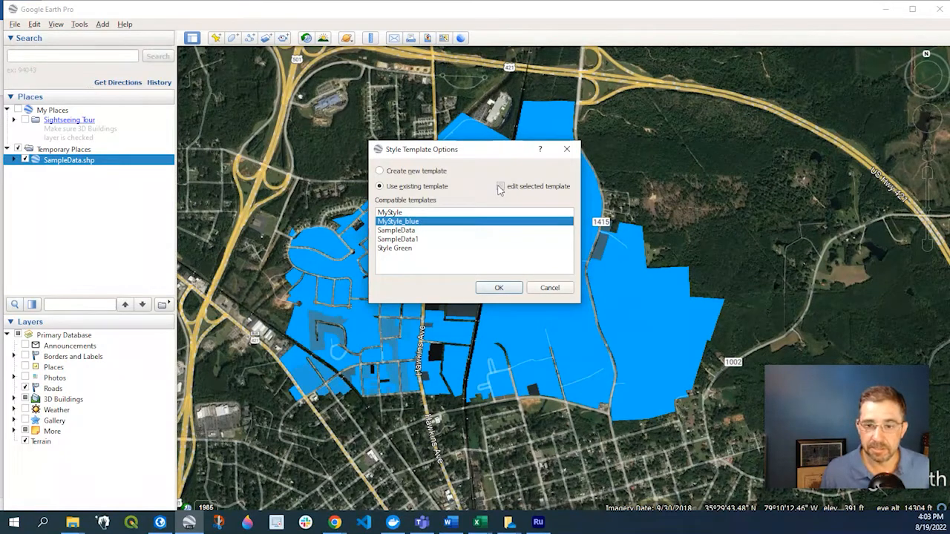
left_click(499, 288)
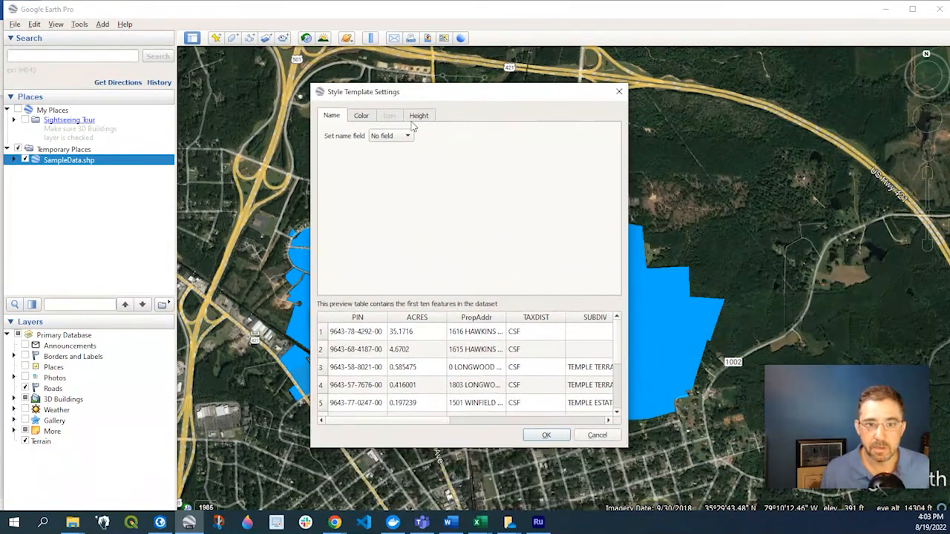
left_click(362, 116)
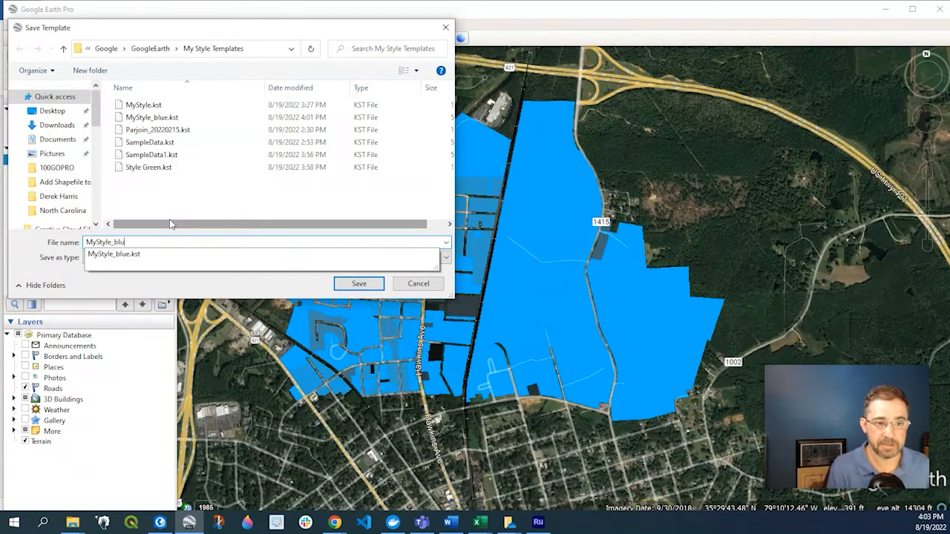
Recolour the template green and save it as MyStyle_green.
type("MyStyle_green")
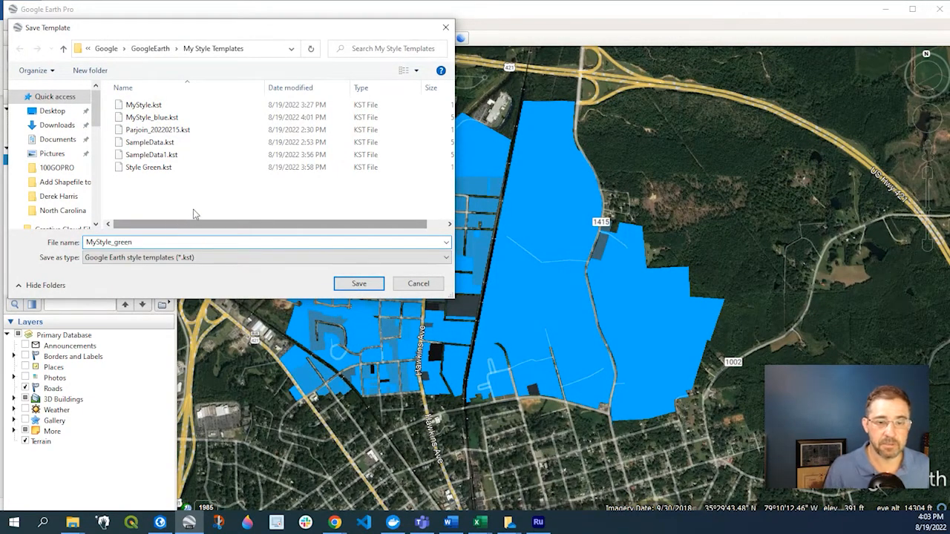
left_click(359, 284)
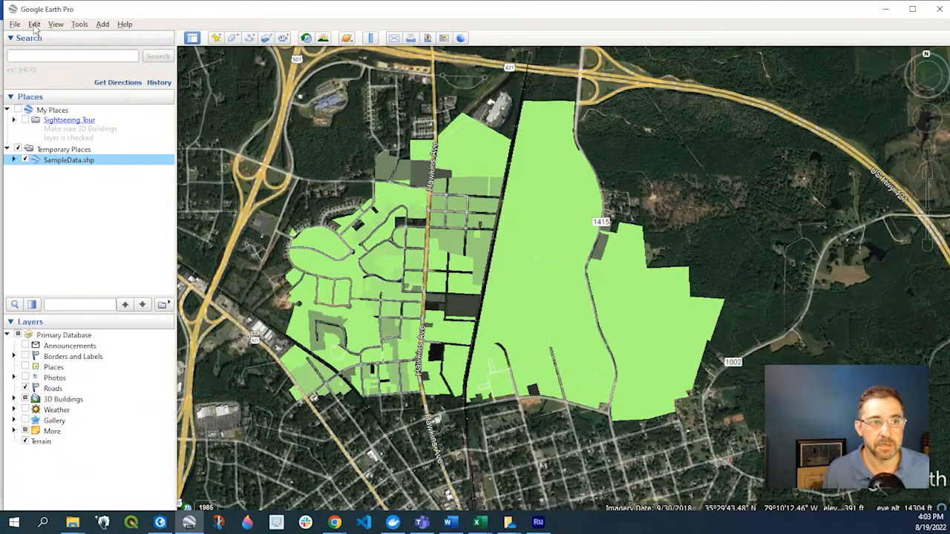
left_click(34, 24)
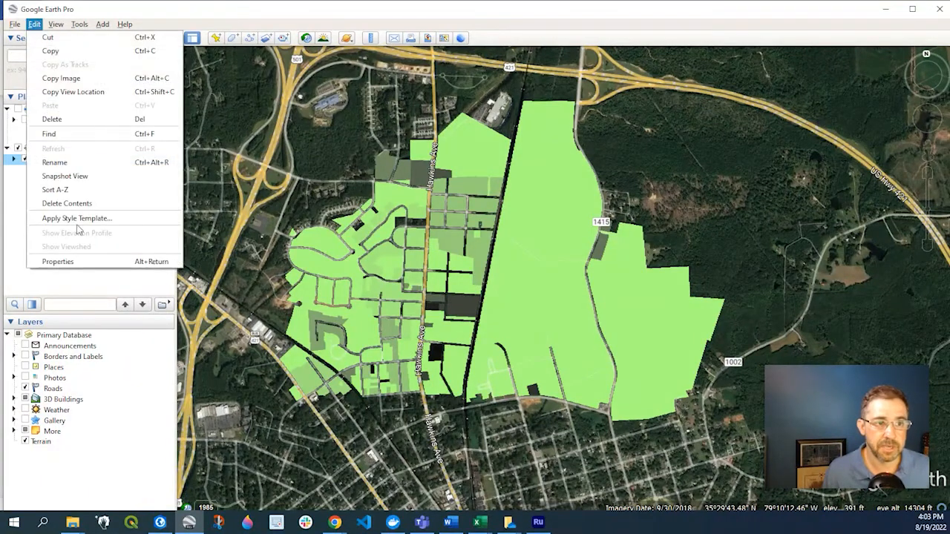
left_click(76, 217)
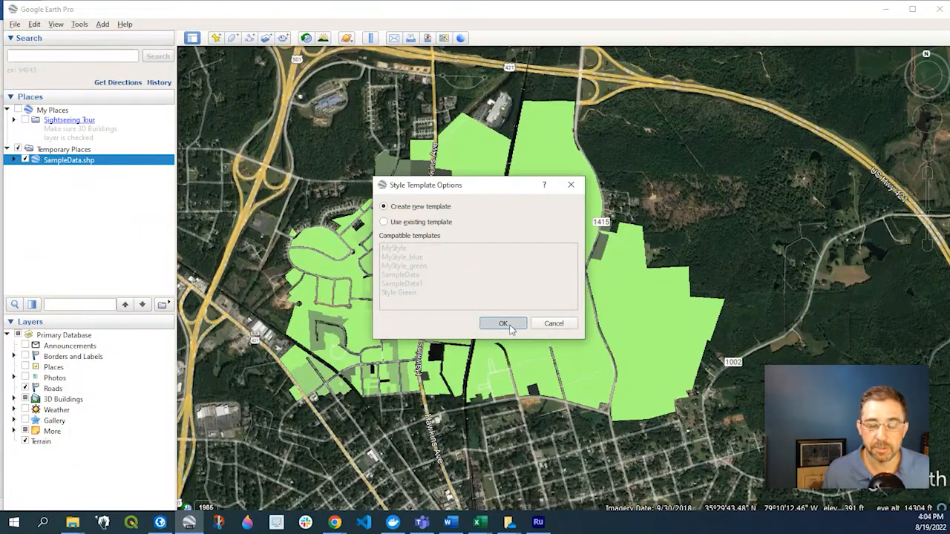
left_click(503, 323)
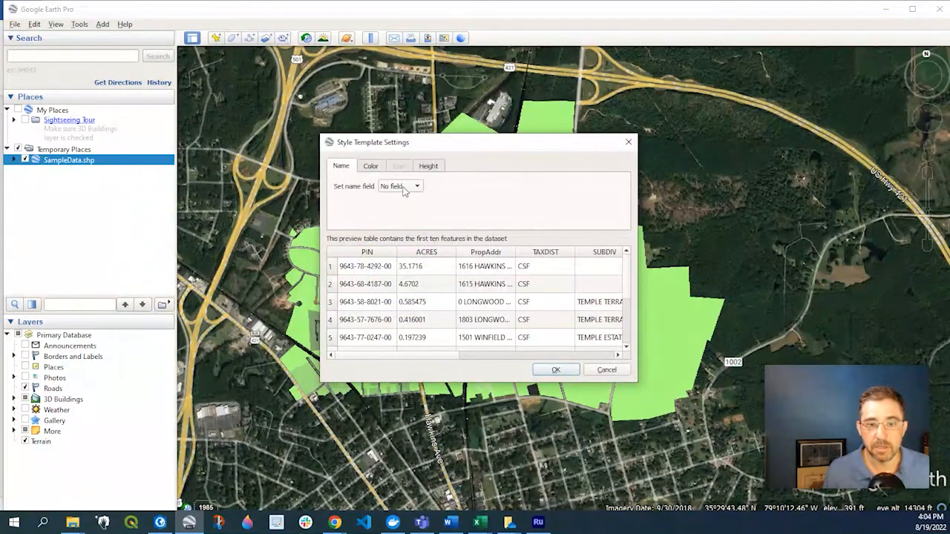
left_click(370, 166)
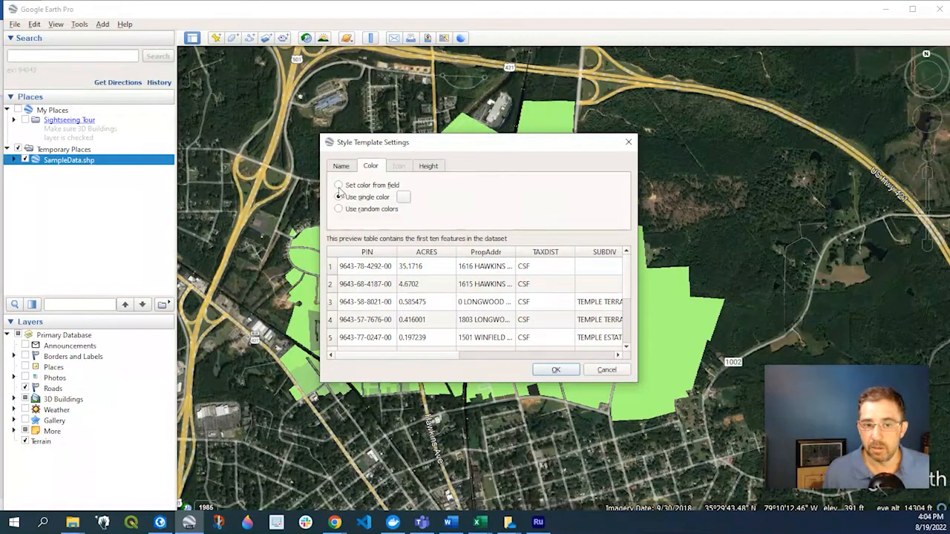
left_click(338, 184)
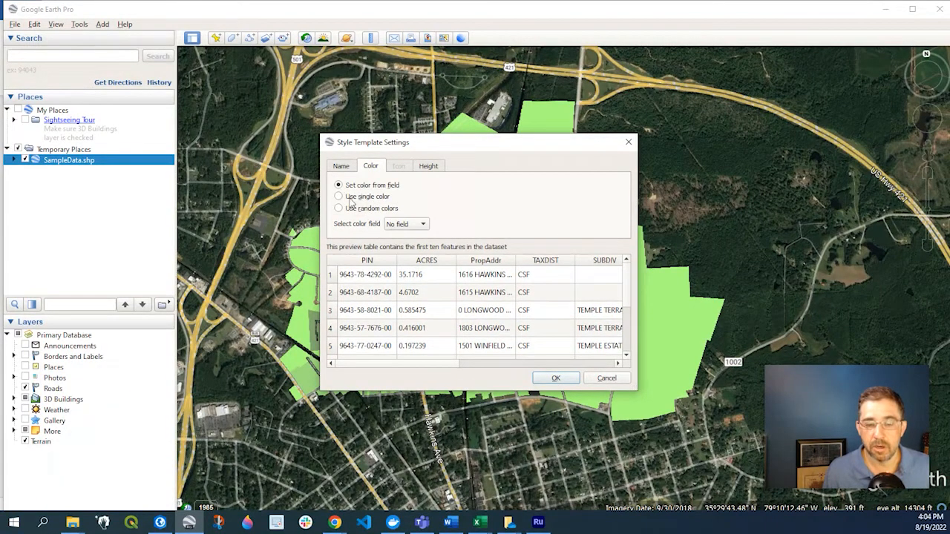
left_click(339, 196)
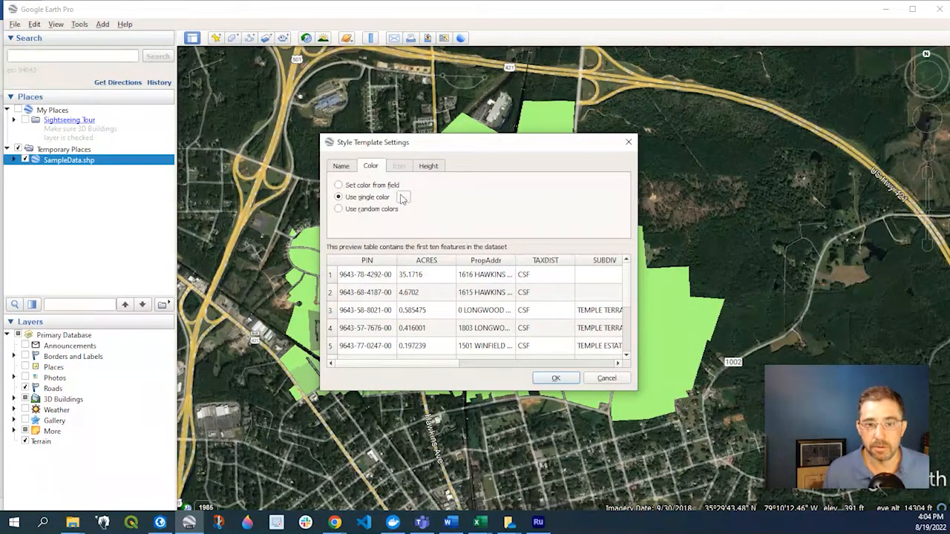
left_click(338, 207)
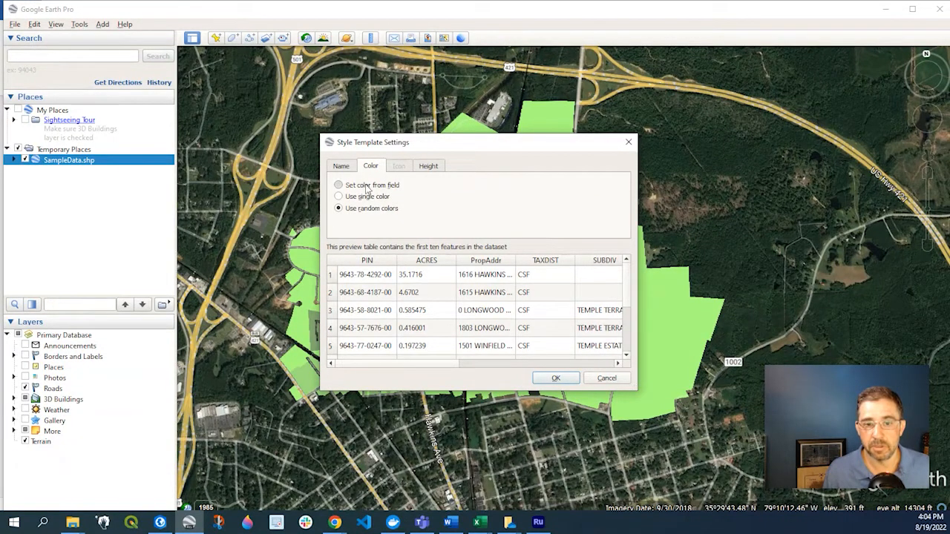
left_click(338, 184)
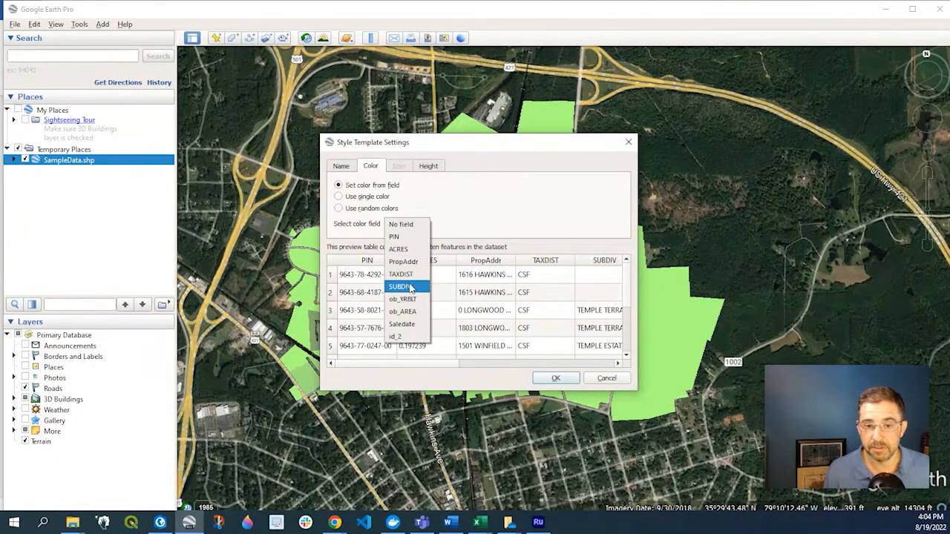
left_click(401, 224)
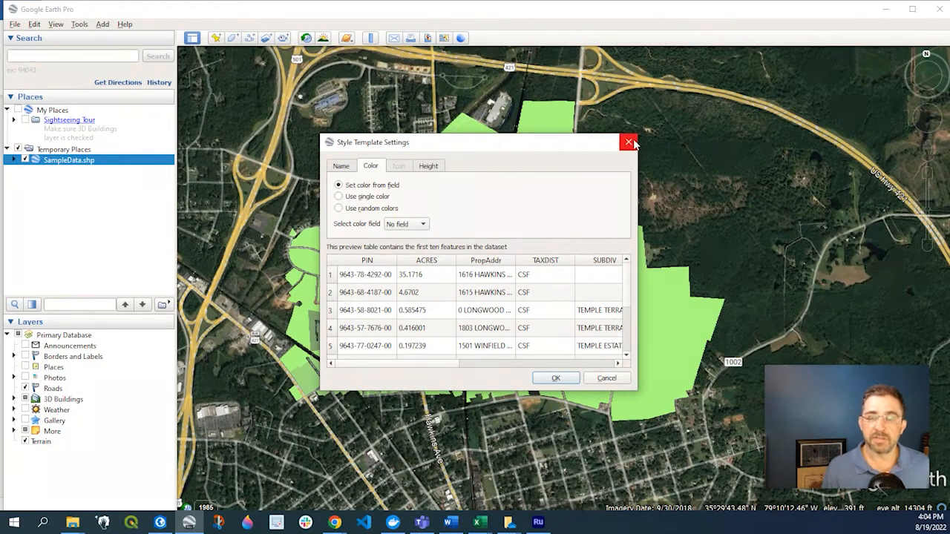
mouse_move(630, 143)
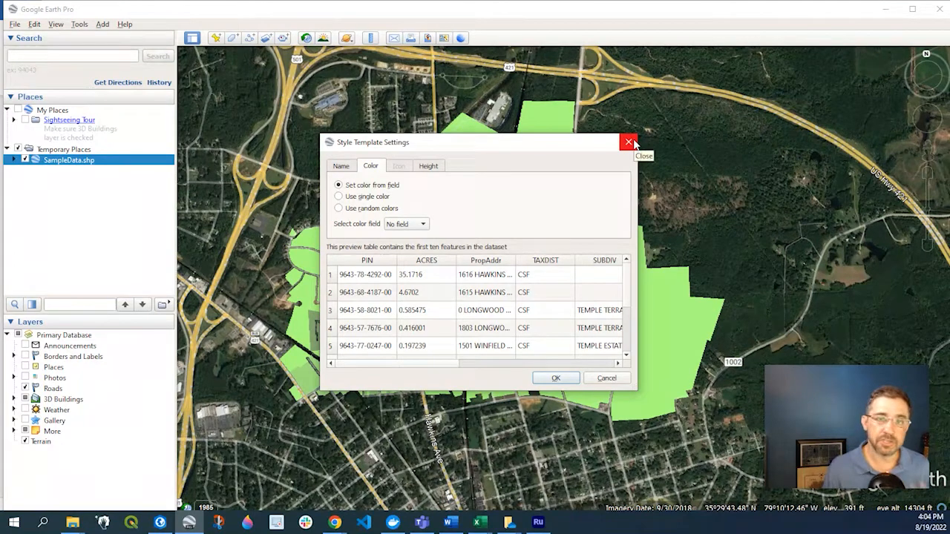